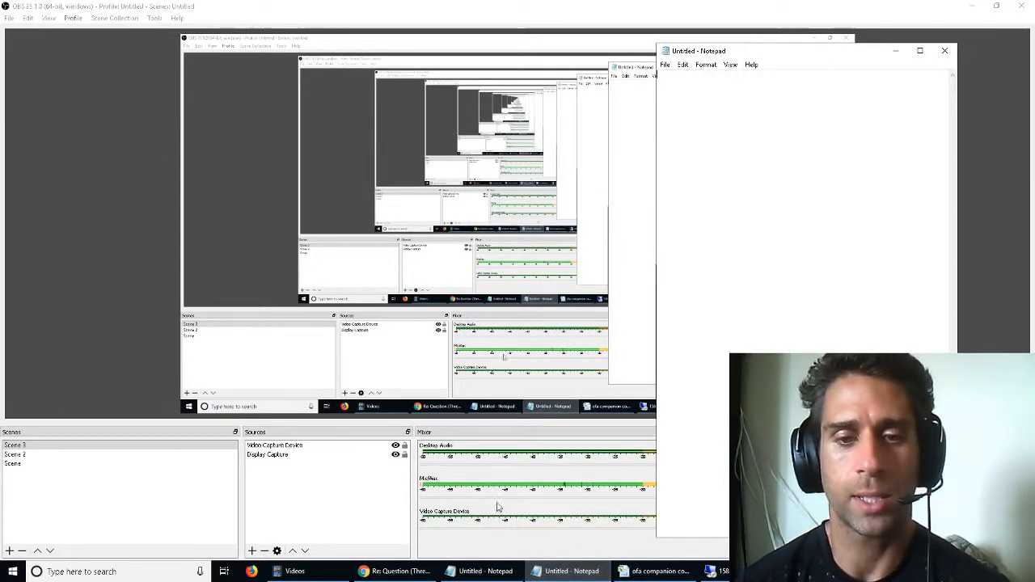
Bring Chrome forward and show the vidIQ keyword results for 'how to get clients'.
click(396, 572)
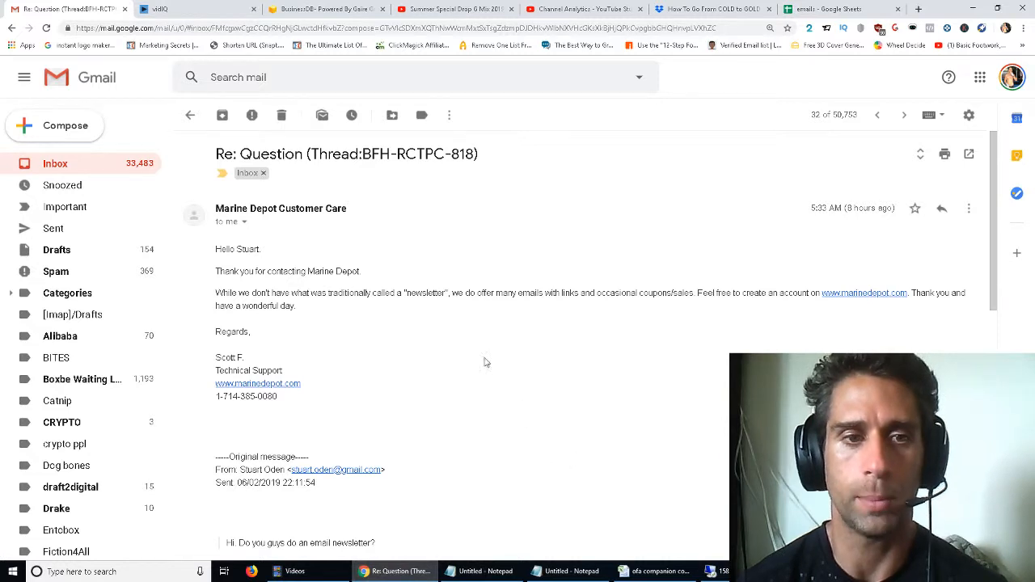
click(194, 9)
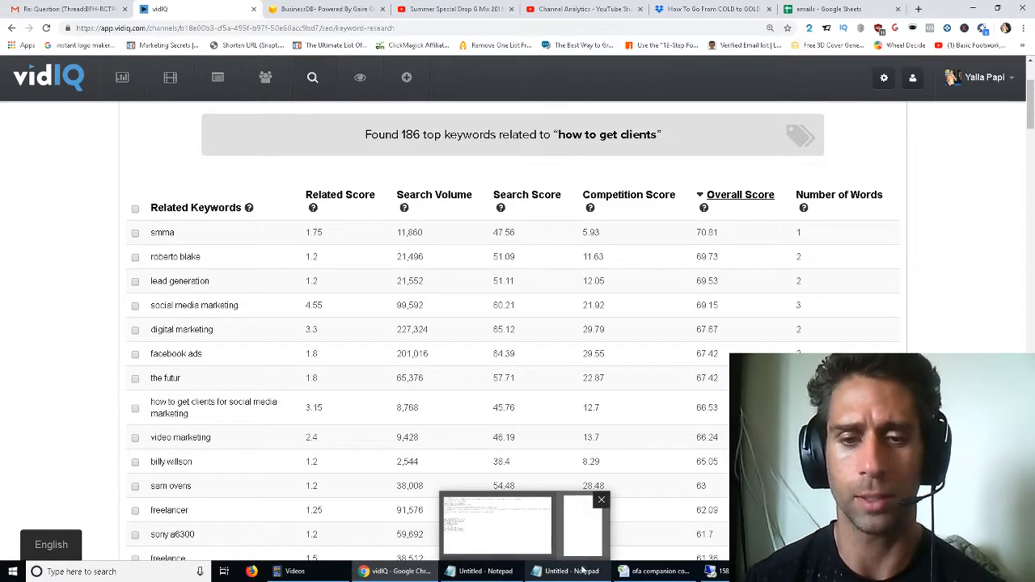
Start the blank Notepad note in large text with the heading 'Step 1:'.
click(569, 572)
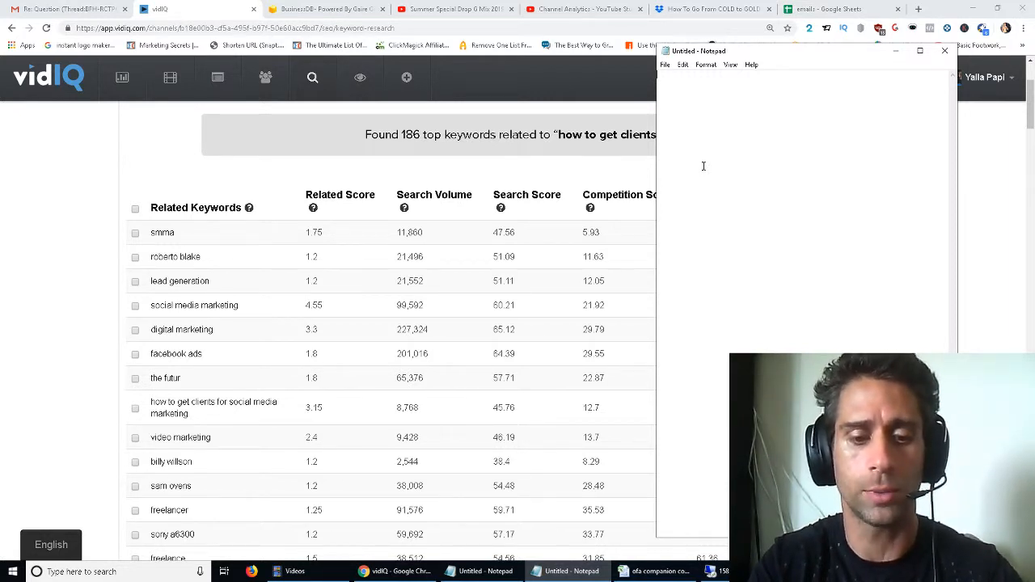
text(s)
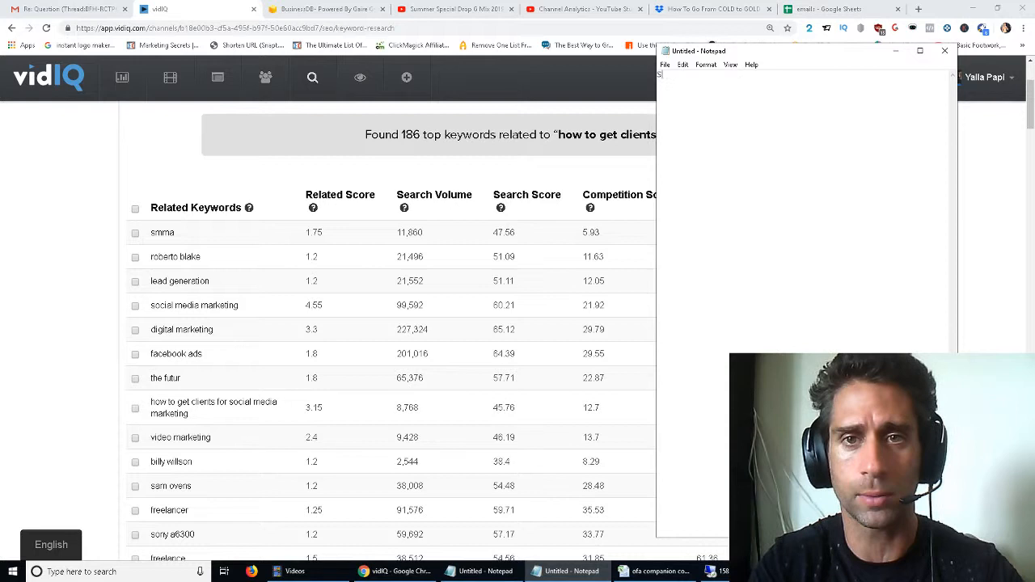
text(Step 1:)
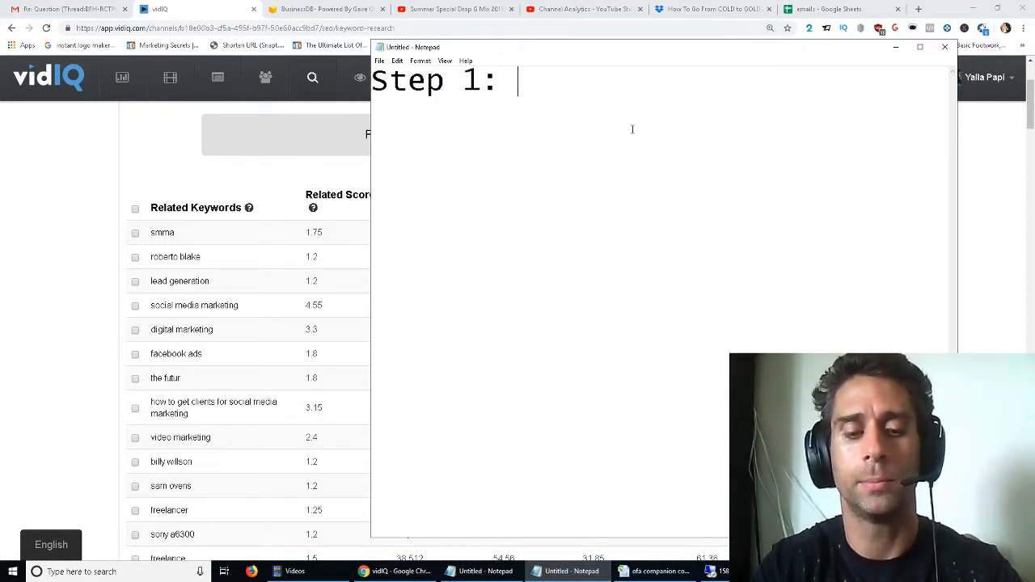
Write 'set up a dummy domain' for step 1 and begin the 'step 2:' line.
text(set up a)
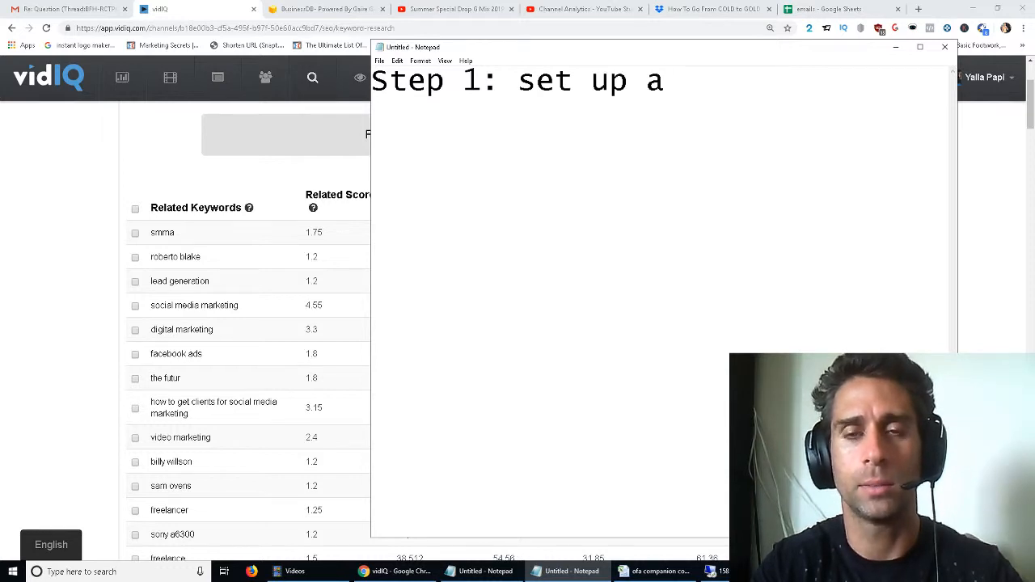
text(dummy domain)
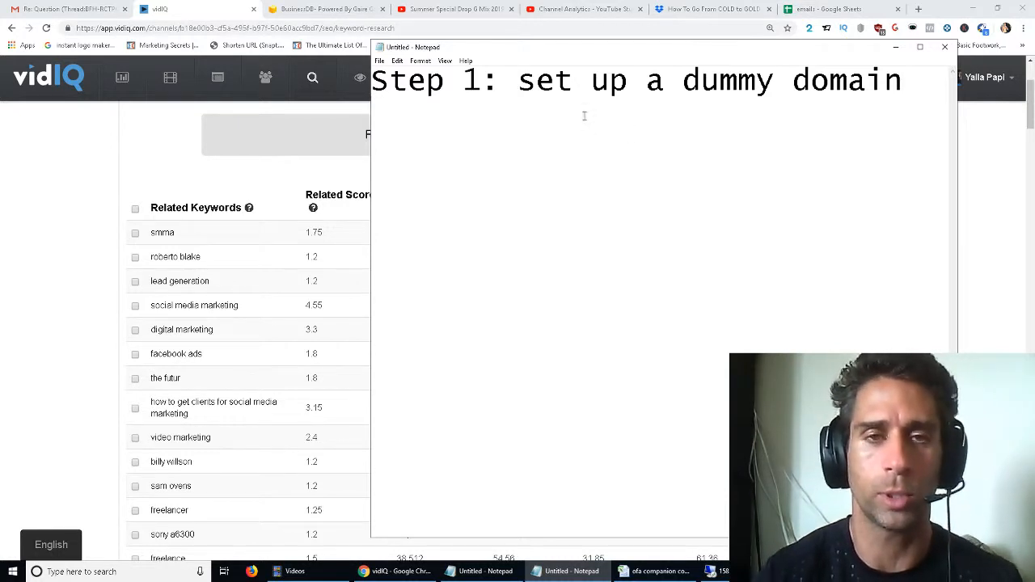
drag(518, 81, 890, 81)
text(step 2:)
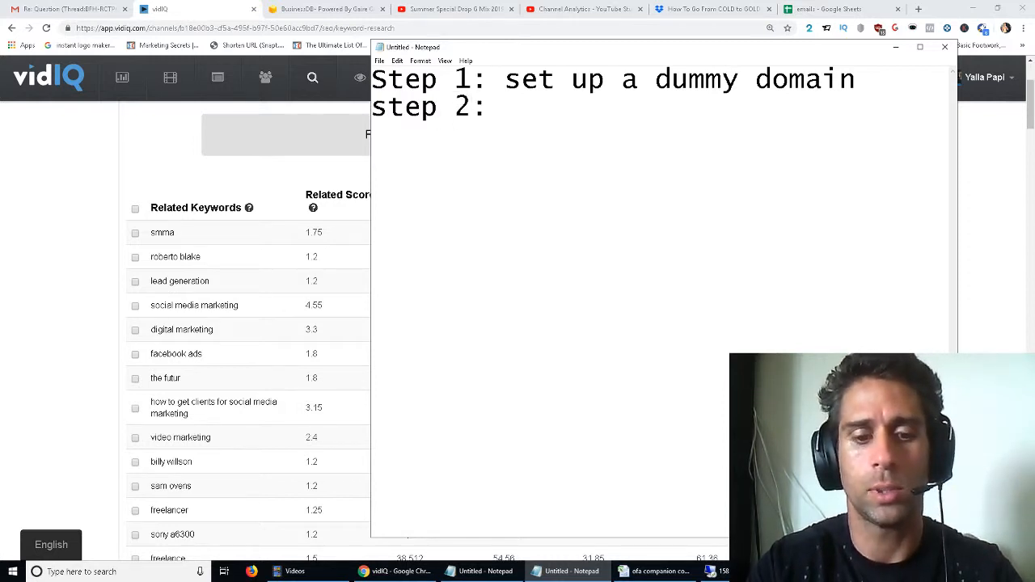
Write 'step 2: use a female name' and 'step 3: keep it short'.
text(use a female na)
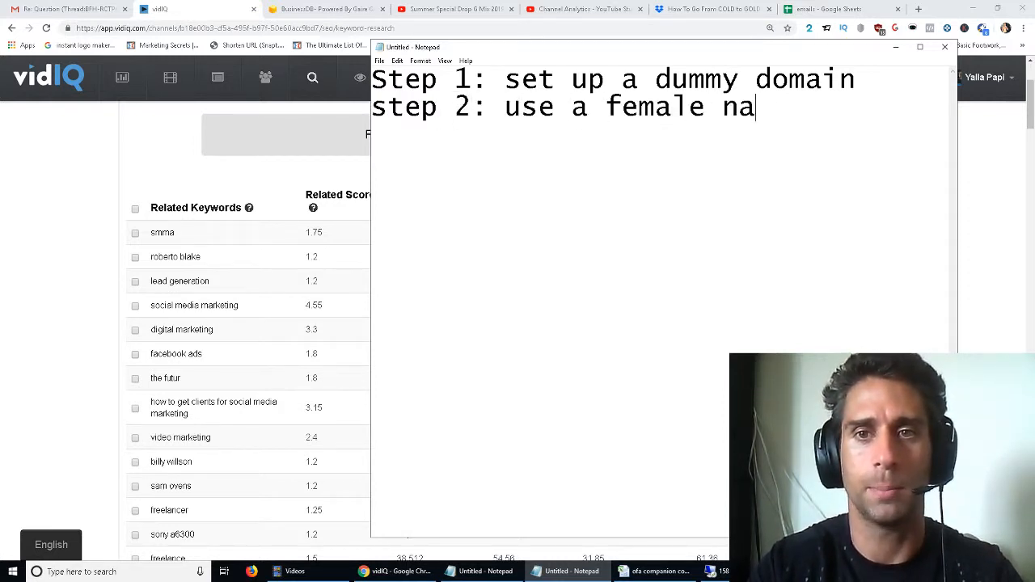
text(me)
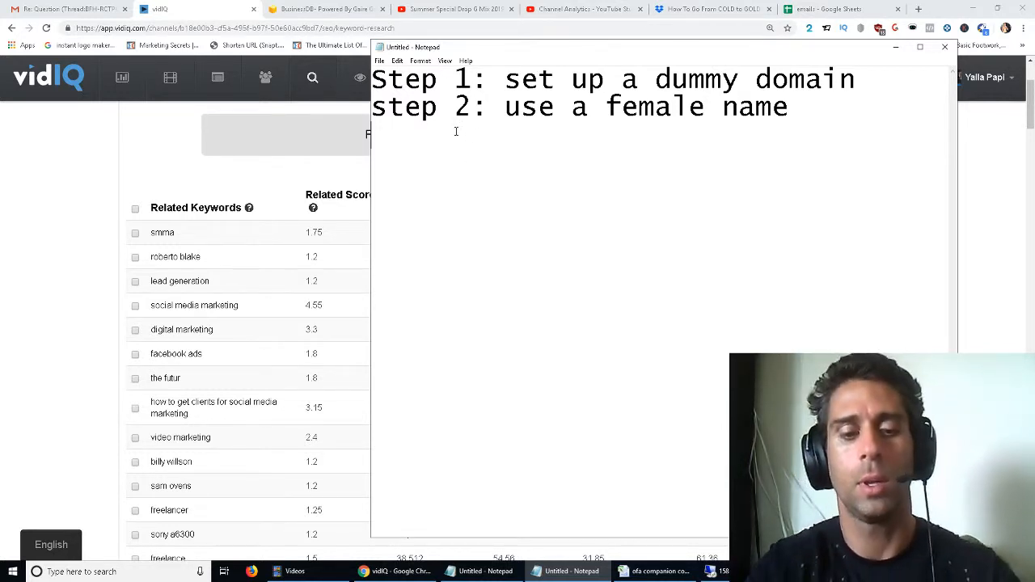
text(step 3: keep it)
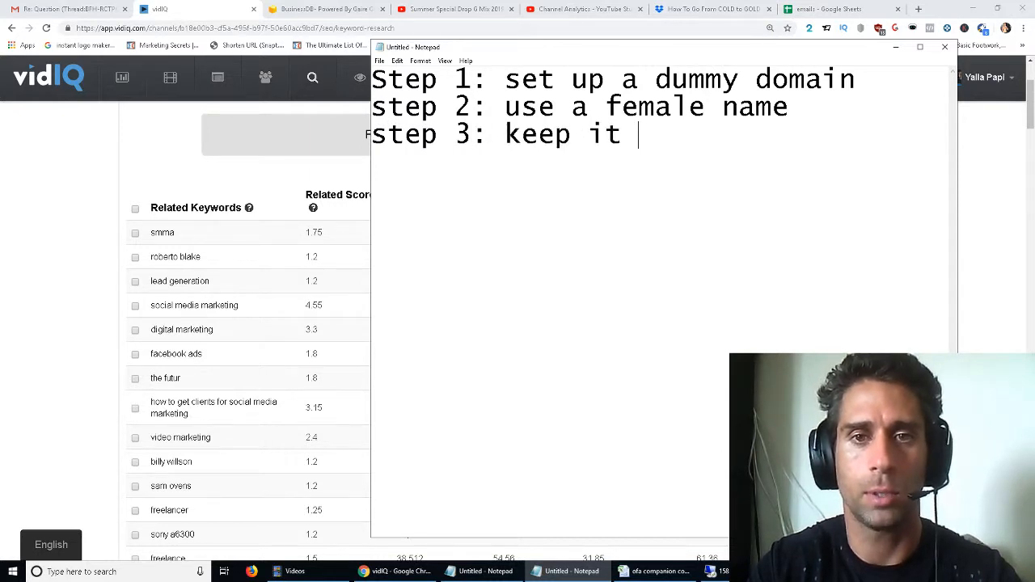
text(short)
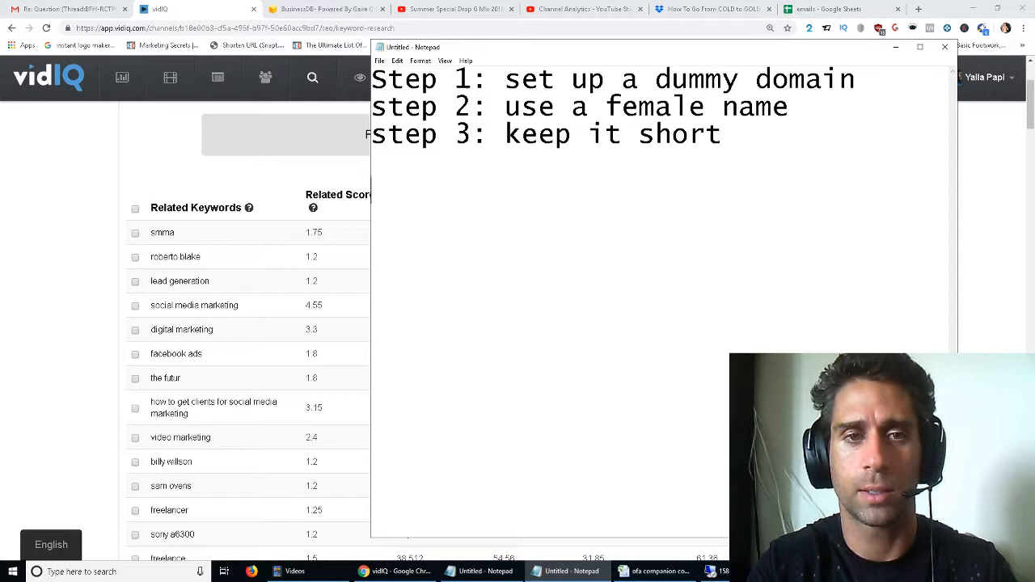
Add the subject lines 'Question' and 'Quick question'.
text(Question)
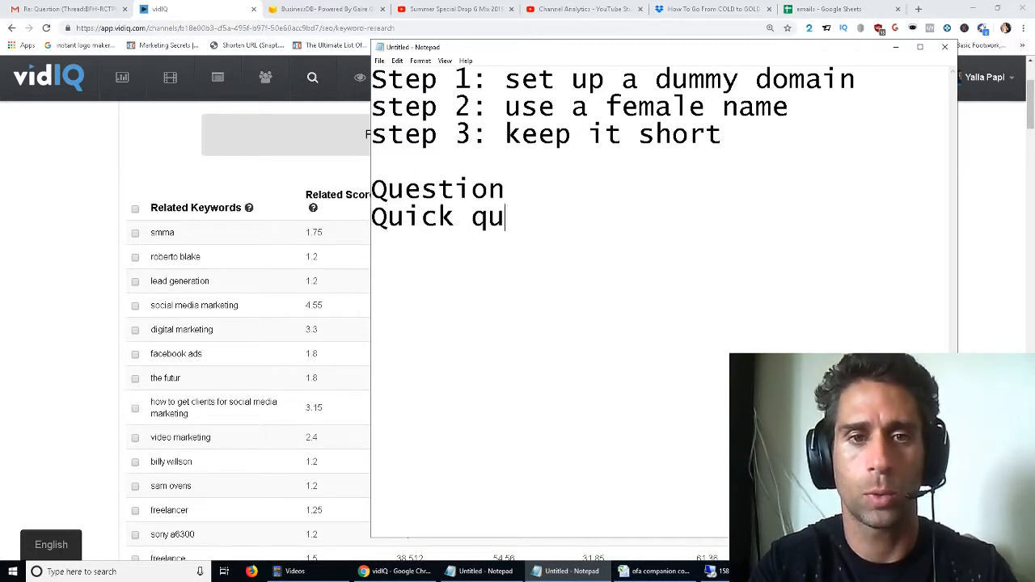
text(estion)
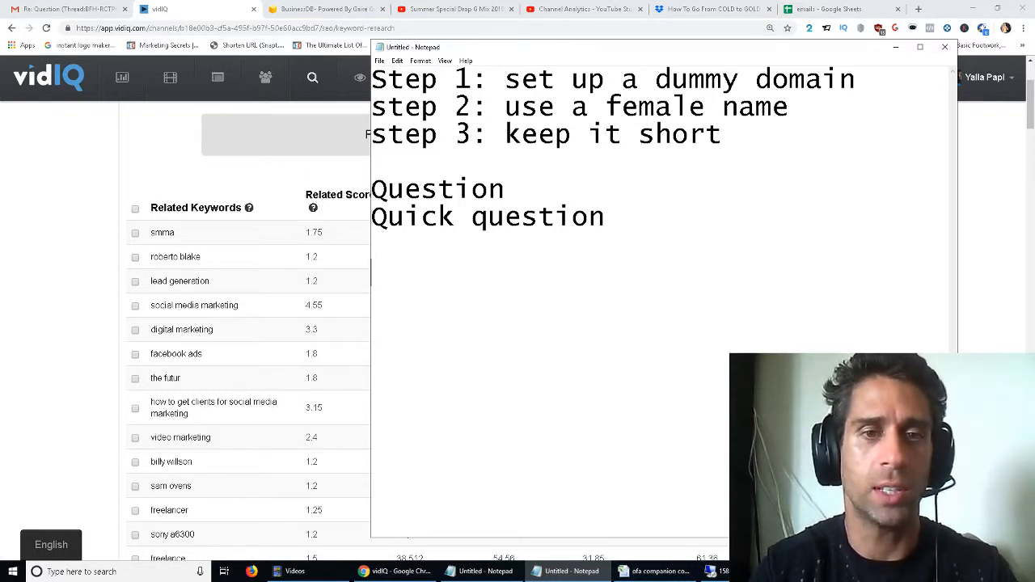
Write 'Message:', then 'Who designed your website?' and the reply 'I did.' on separate lines.
text(Message:)
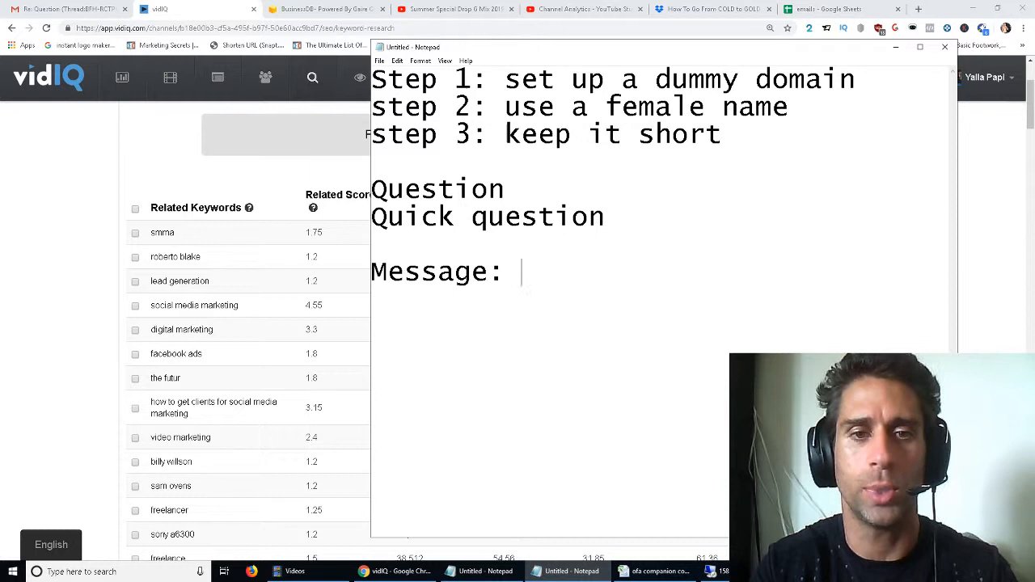
text(who desig)
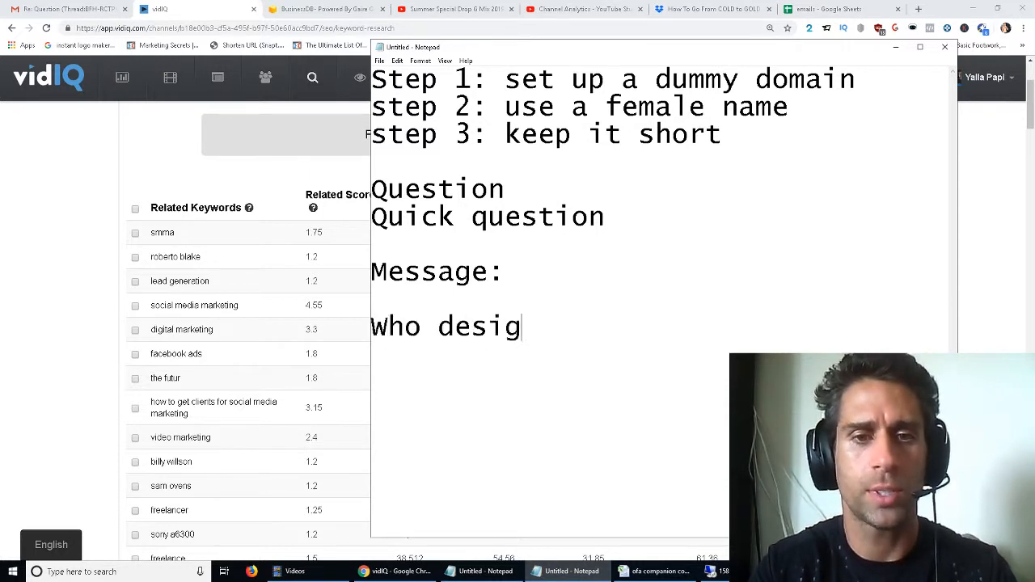
text(ned your website?)
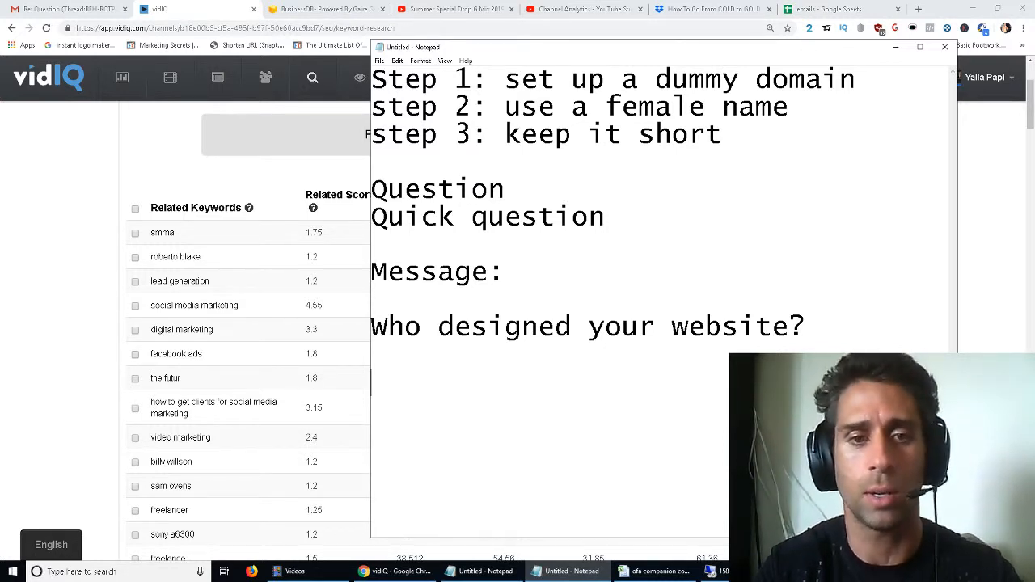
text(I did.)
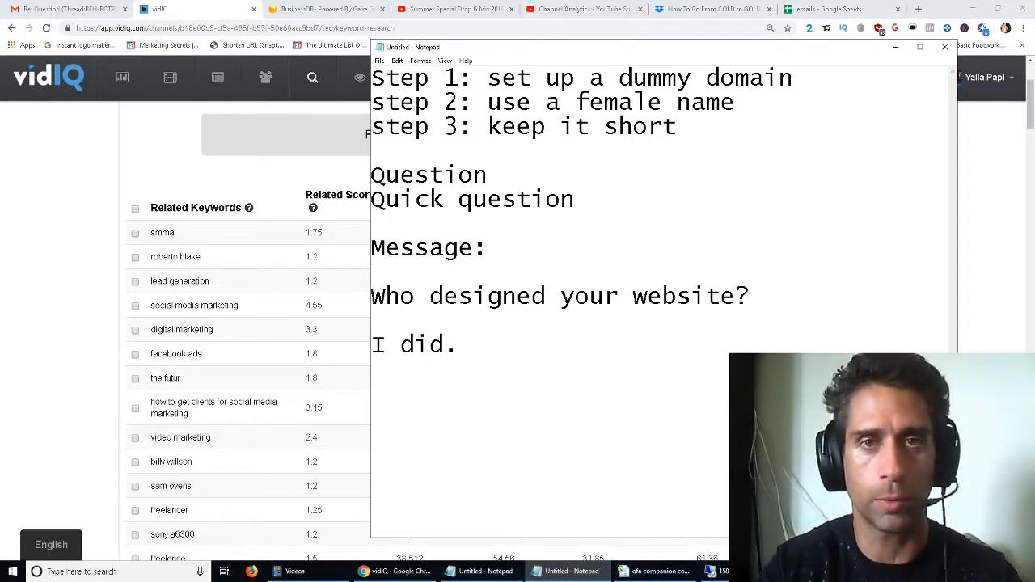
mouse_move(268, 366)
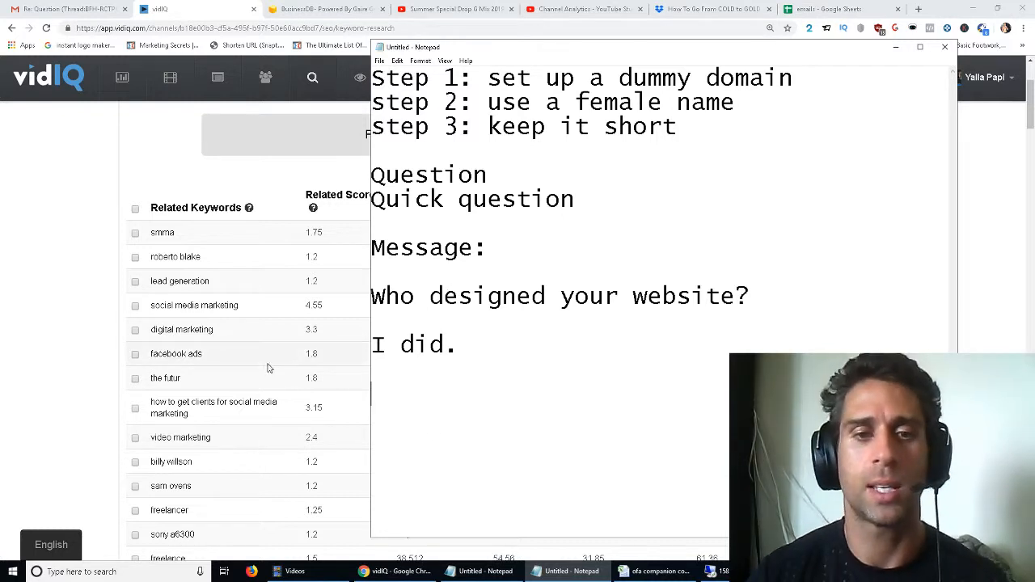
Add 'Two step process' on a new line below 'I did.'.
text(Two step p)
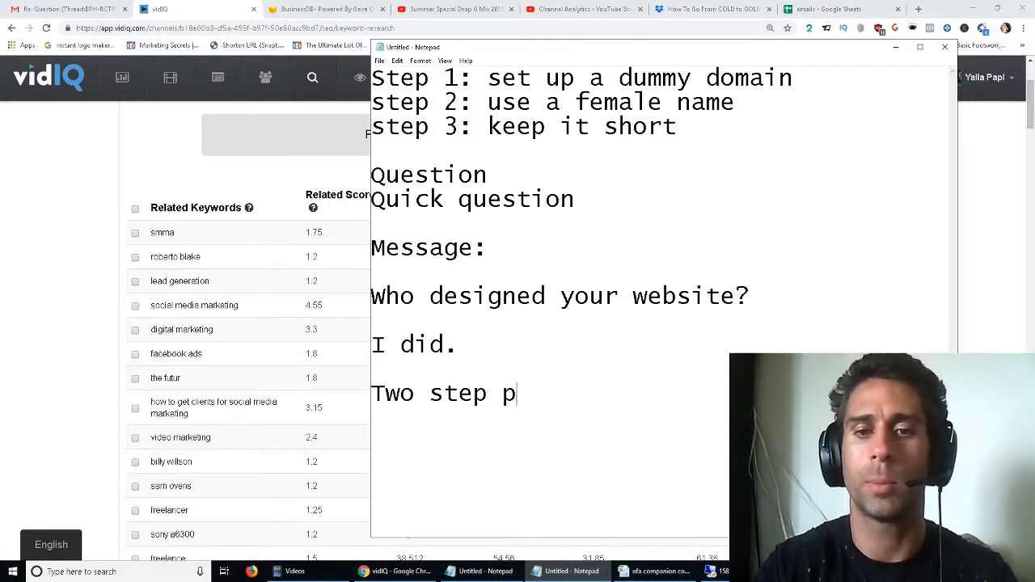
text(rocess)
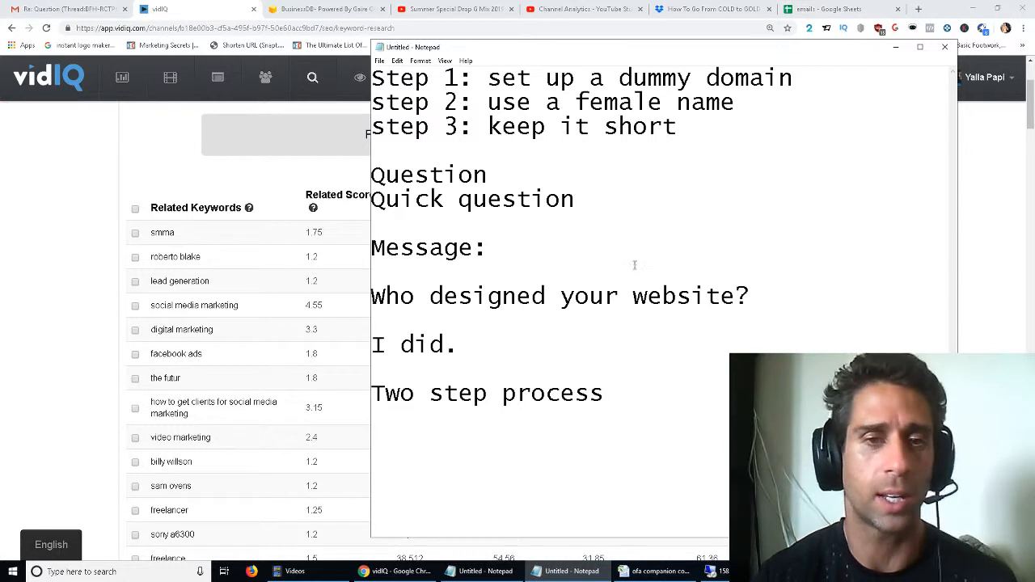
mouse_move(640, 282)
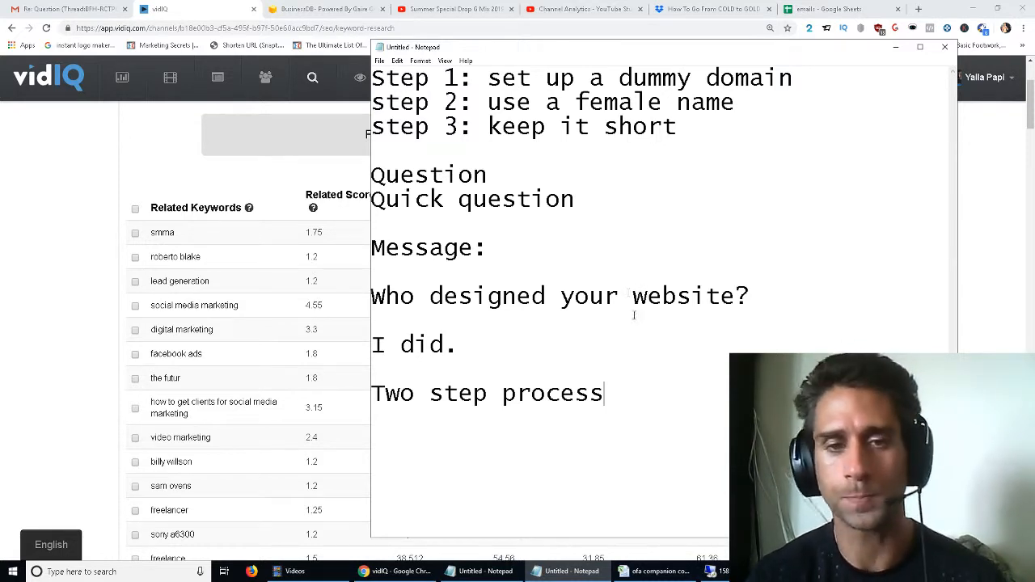
mouse_move(603, 392)
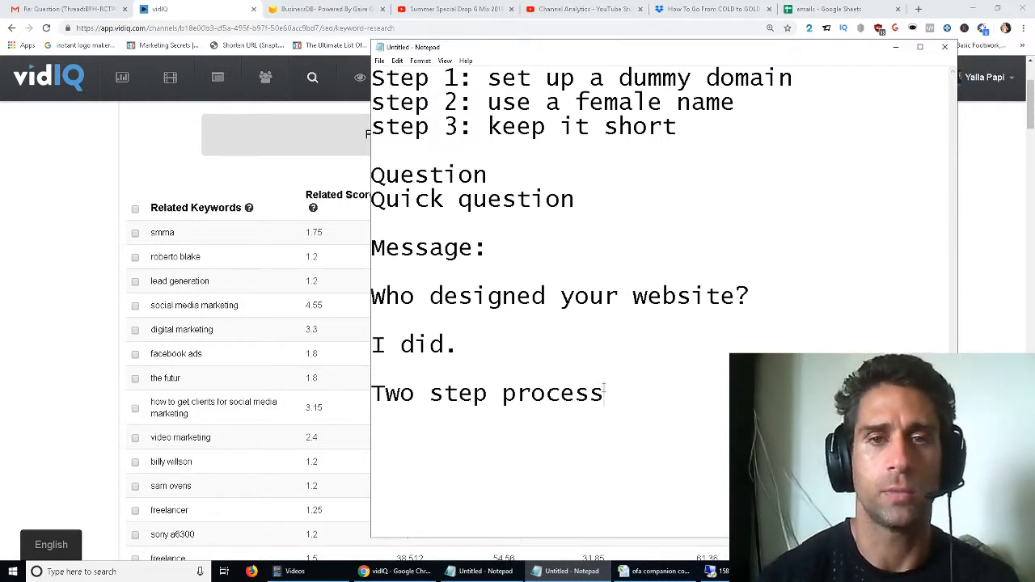